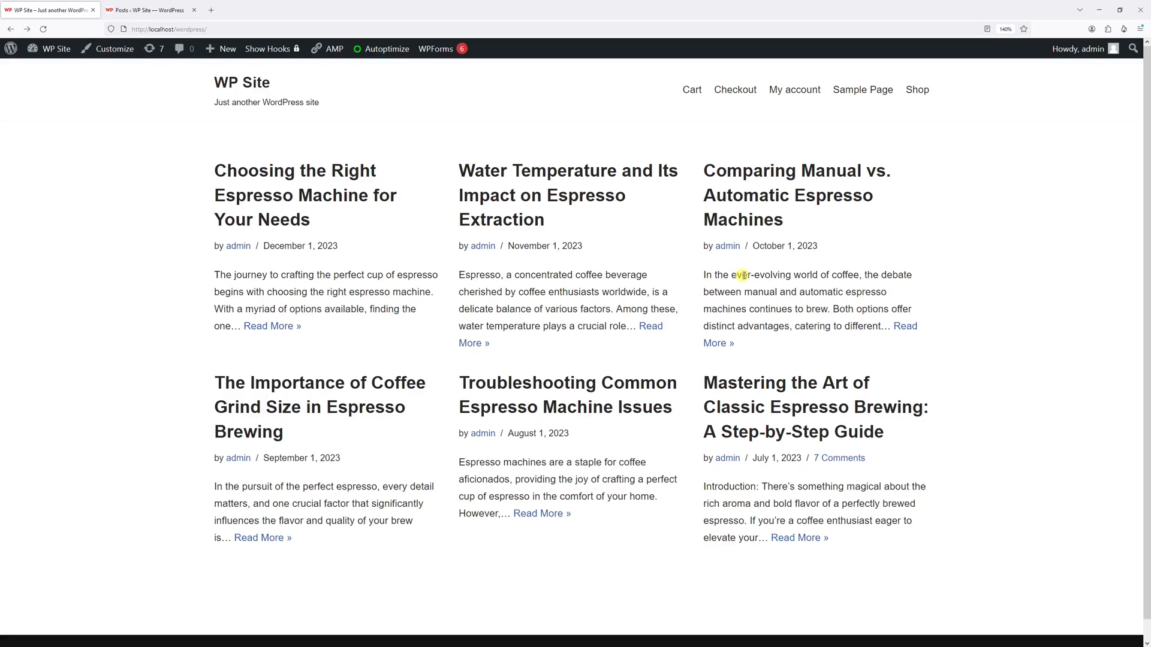
mouse_move(560, 371)
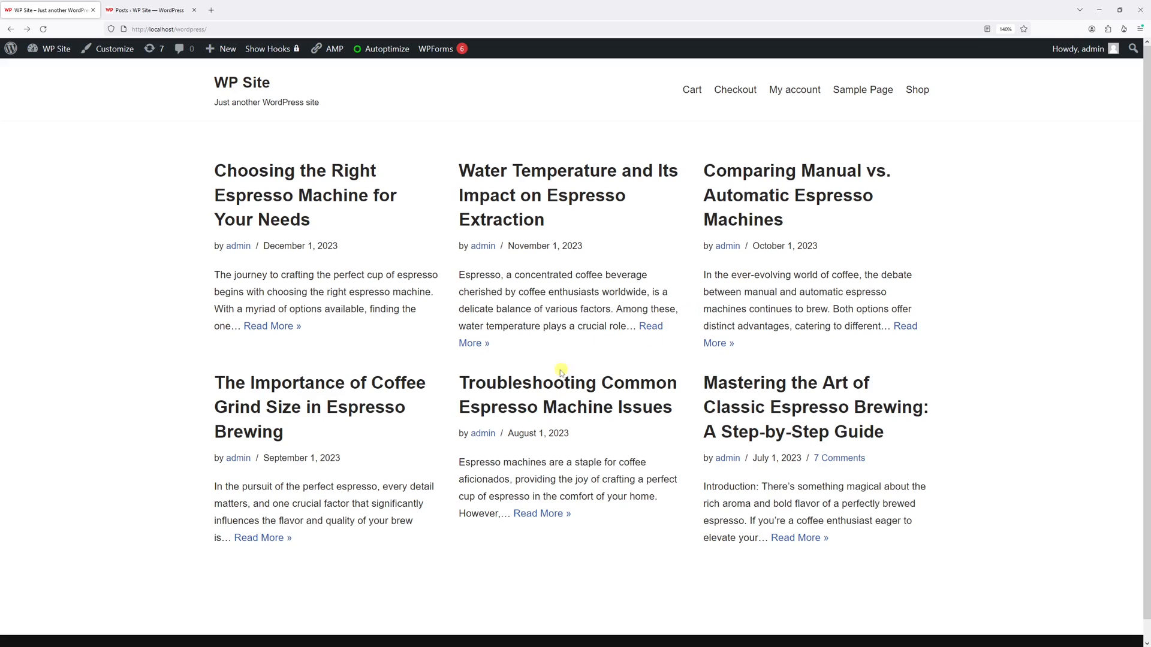
mouse_move(928, 519)
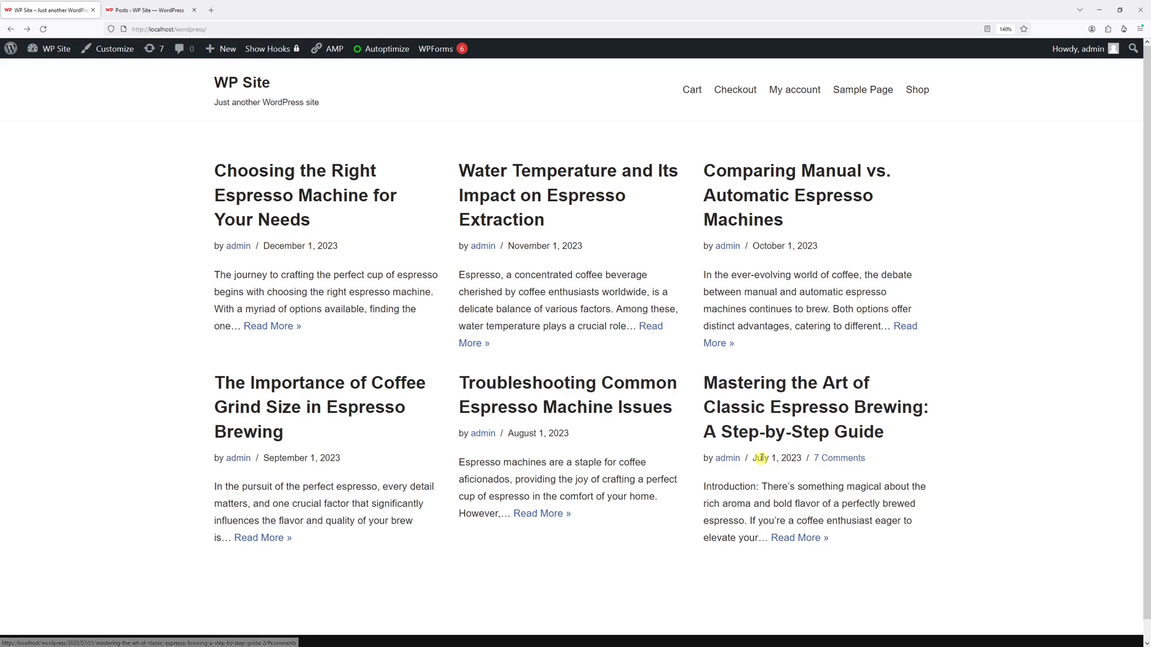
mouse_move(795, 437)
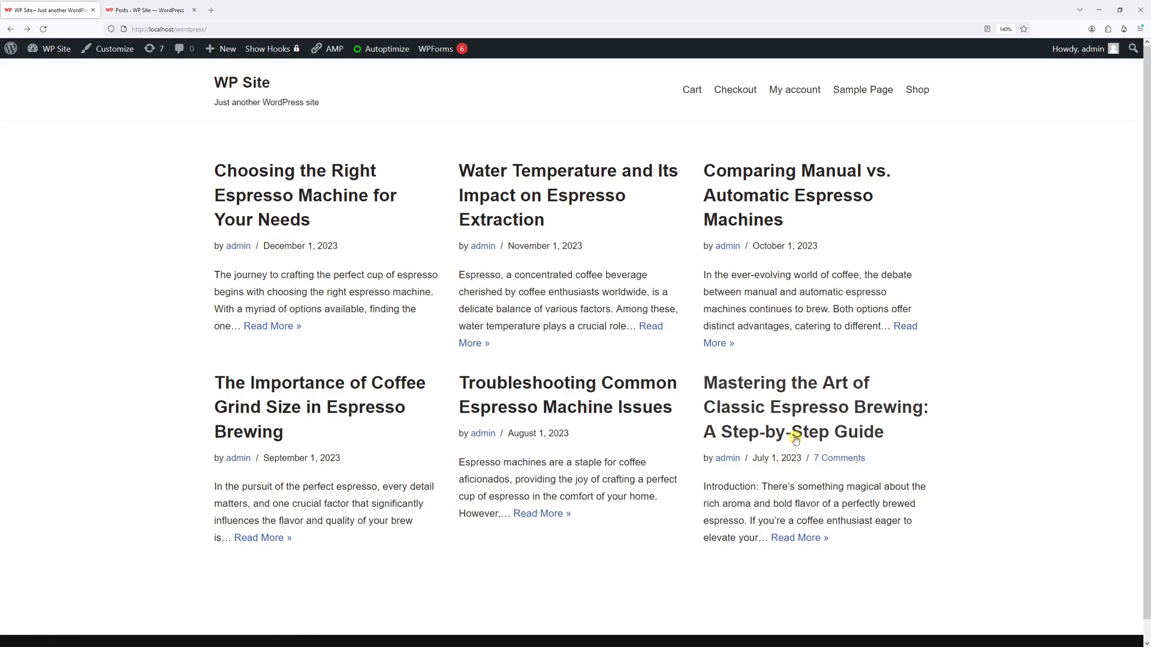
mouse_move(807, 475)
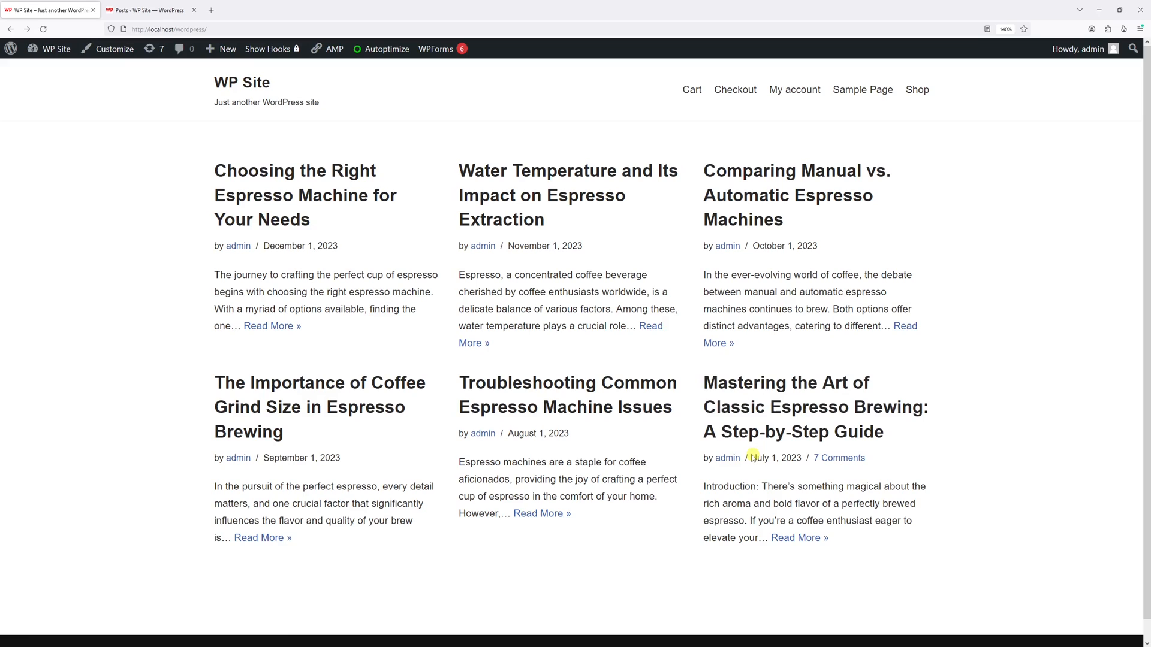
mouse_move(789, 431)
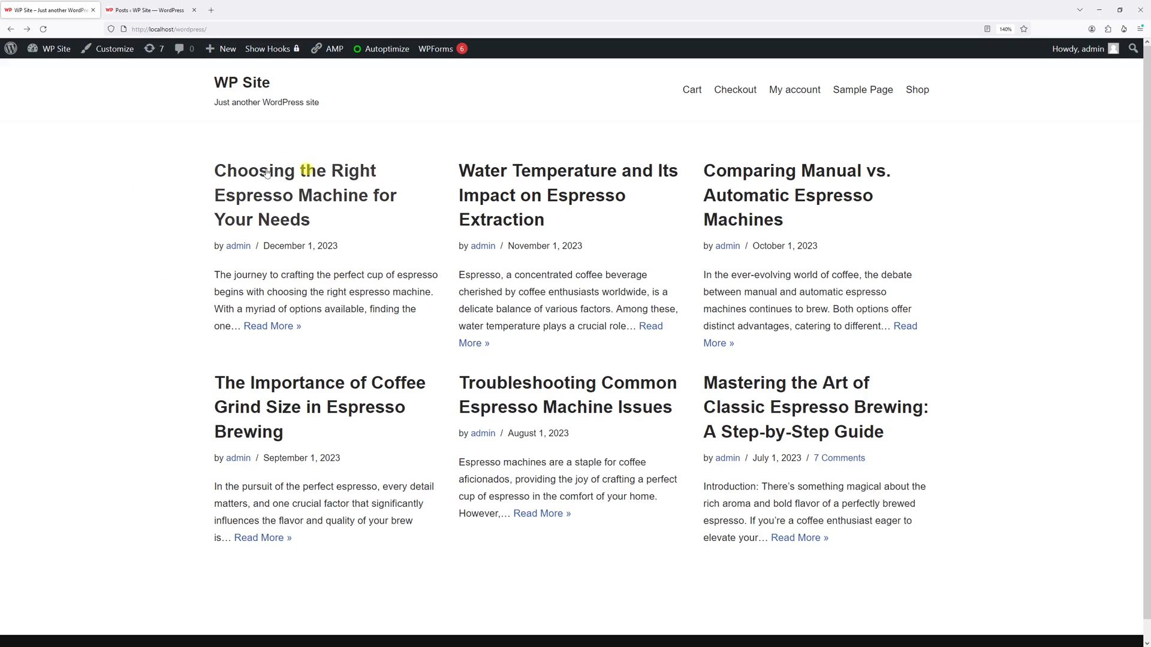
mouse_move(1031, 295)
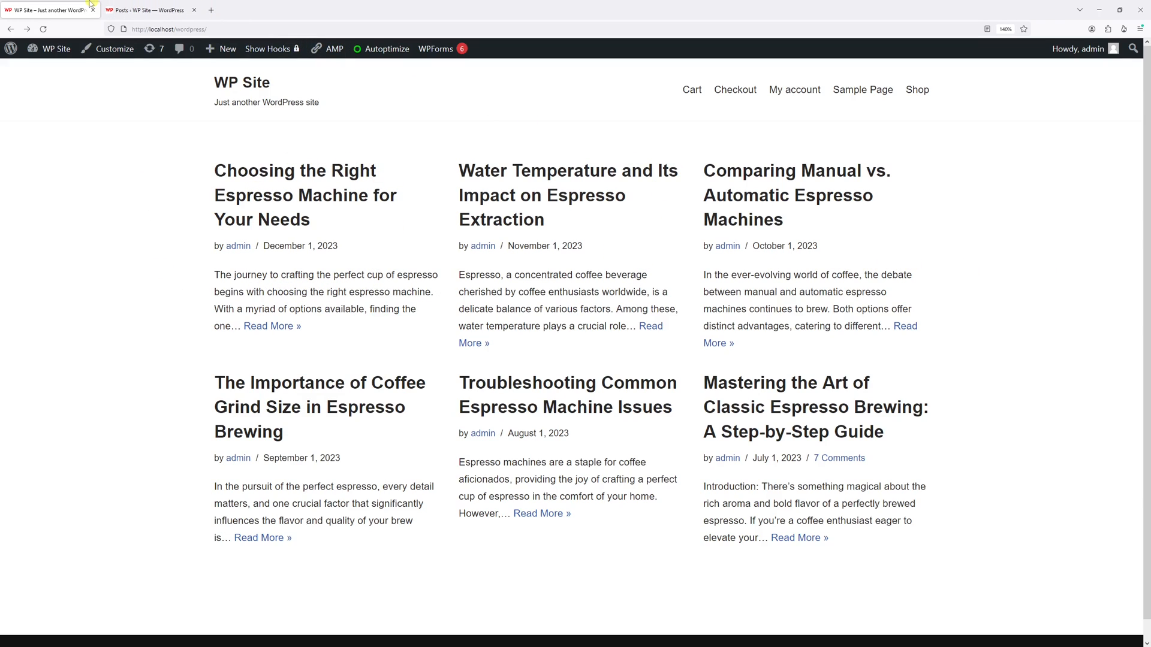
- Go from the homepage to the admin Posts list of espresso articles
click(146, 10)
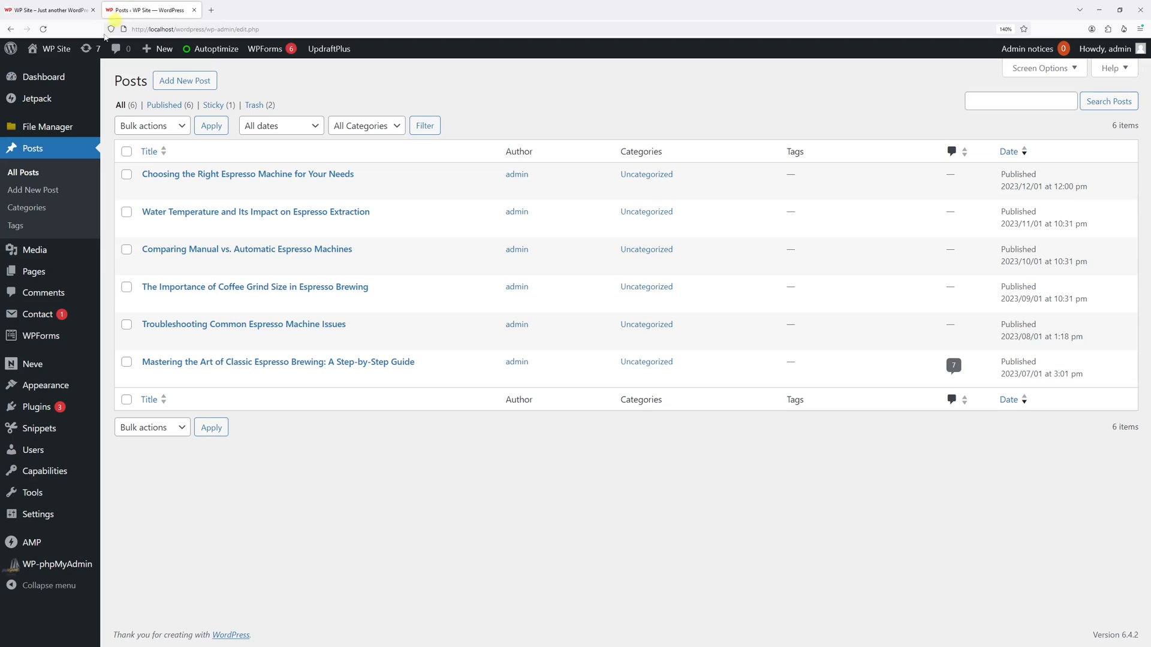
click(33, 148)
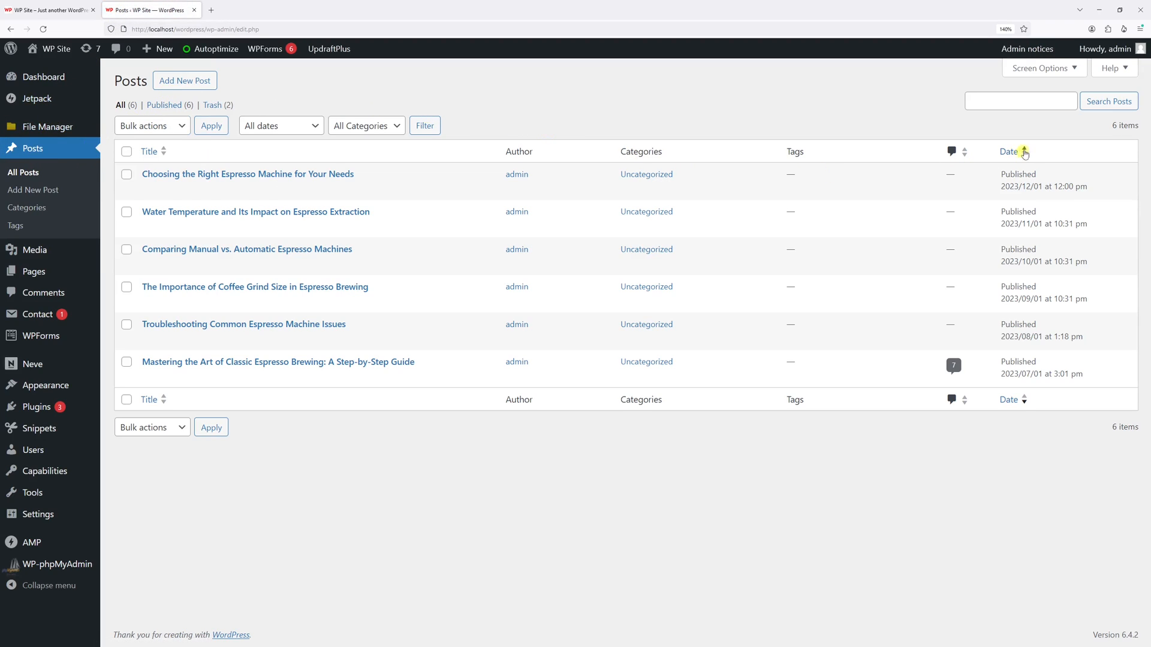
mouse_move(754, 364)
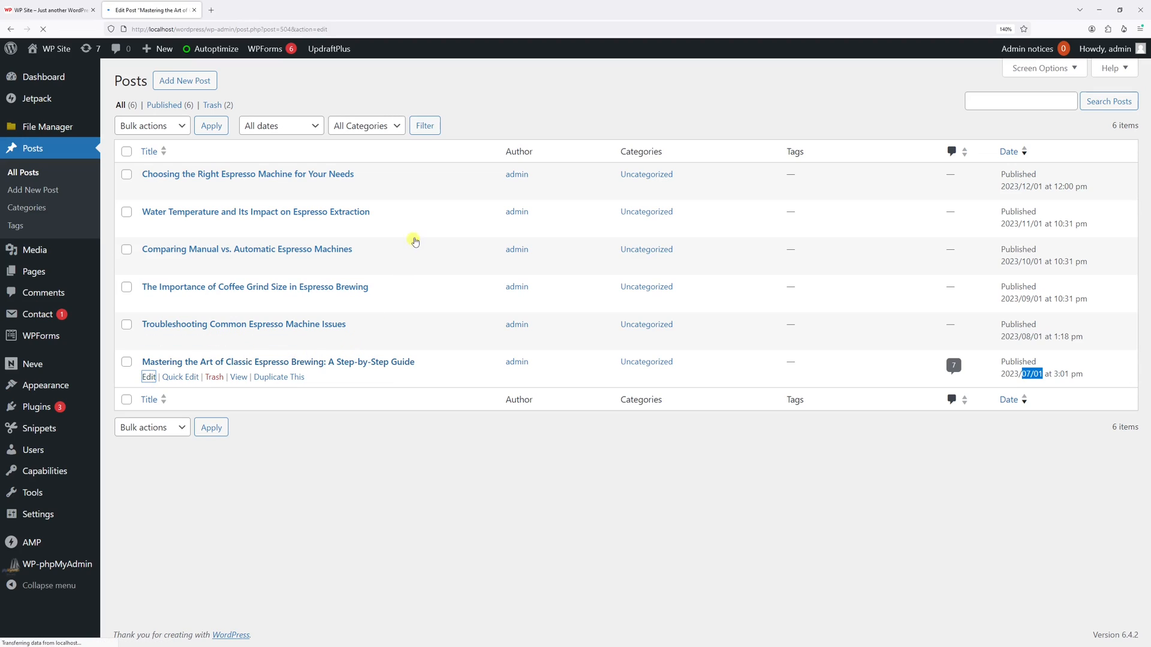
- Mark 'Mastering the Art of Classic Espresso Brewing' as stuck to the top of the blog and update it
click(149, 376)
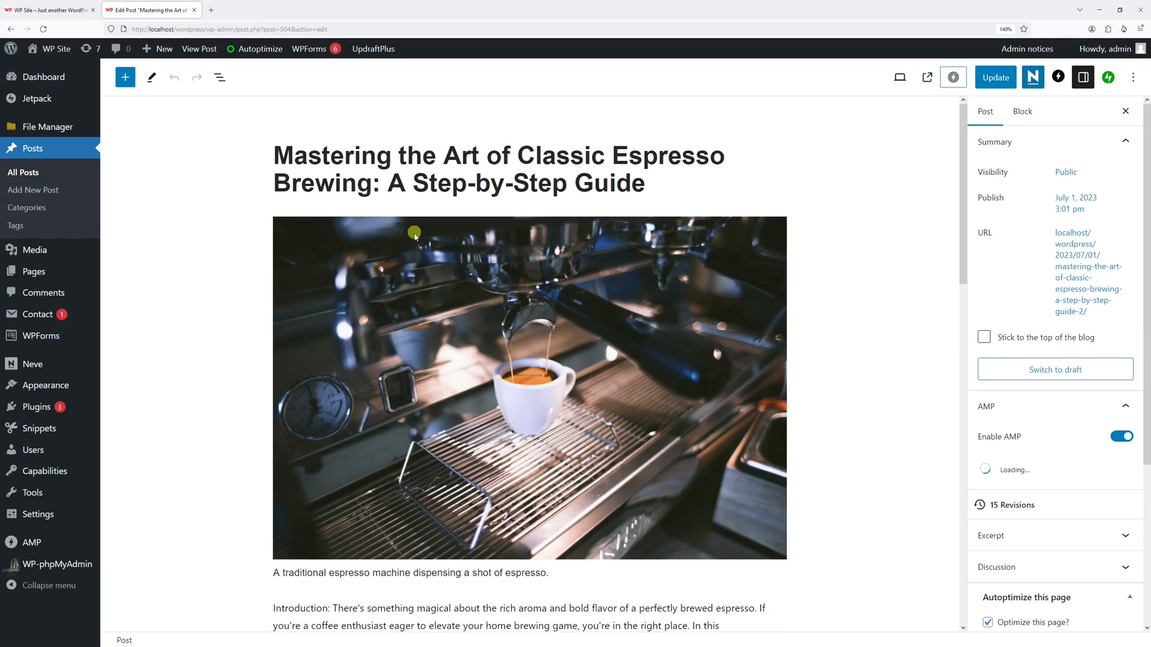
mouse_move(837, 125)
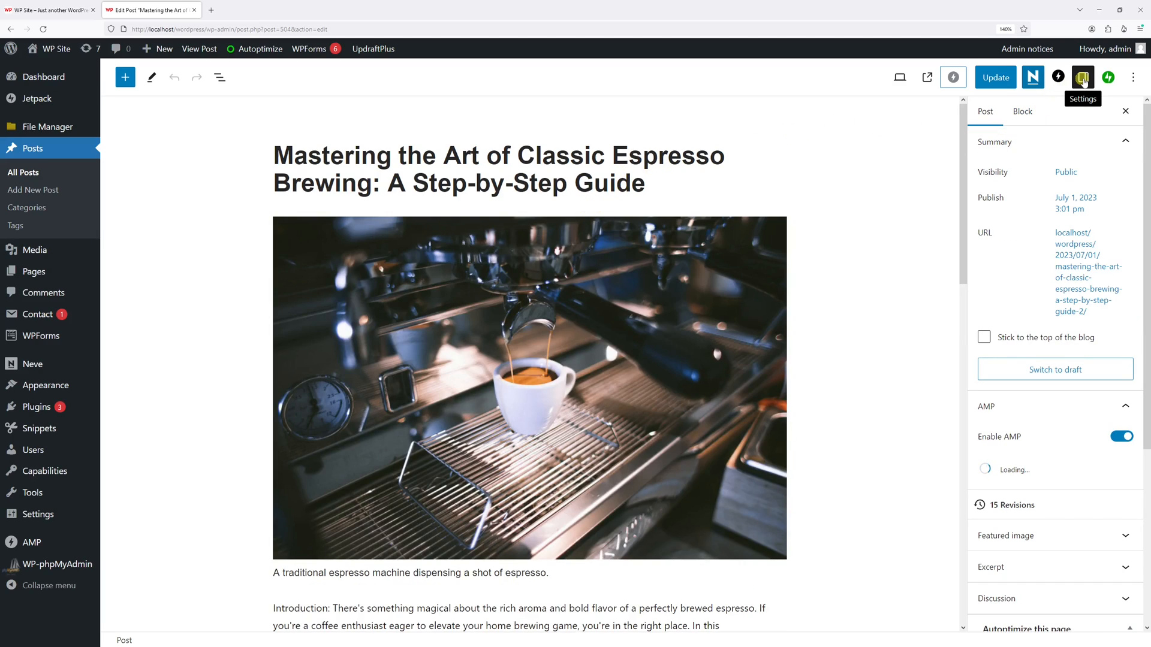
click(1082, 77)
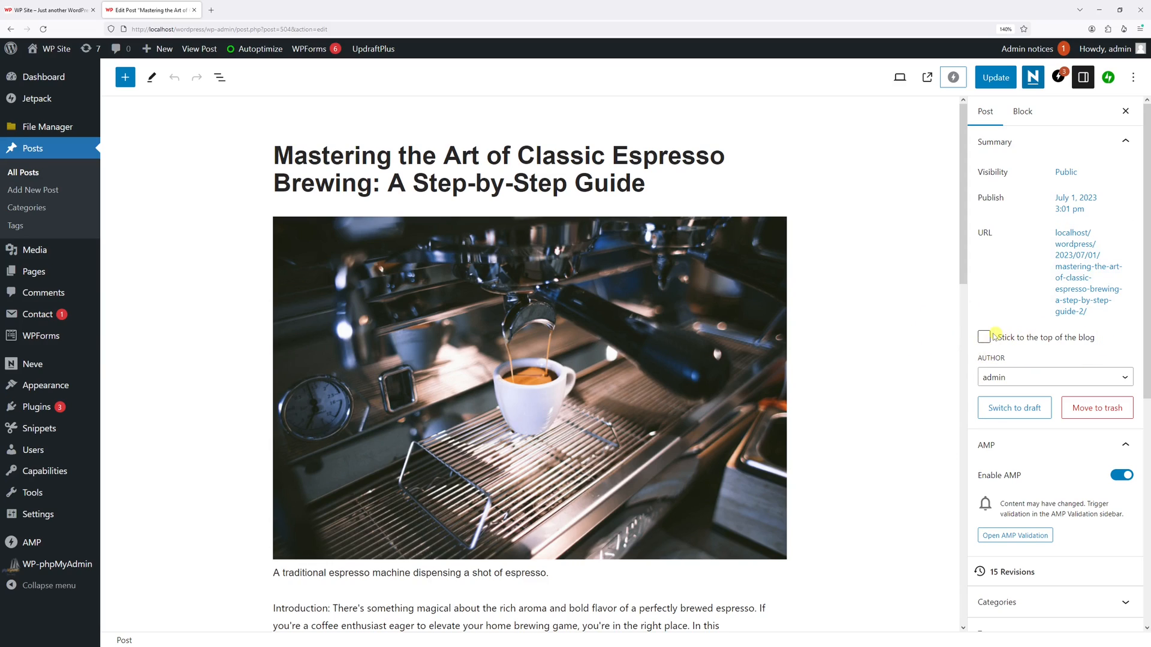
click(983, 337)
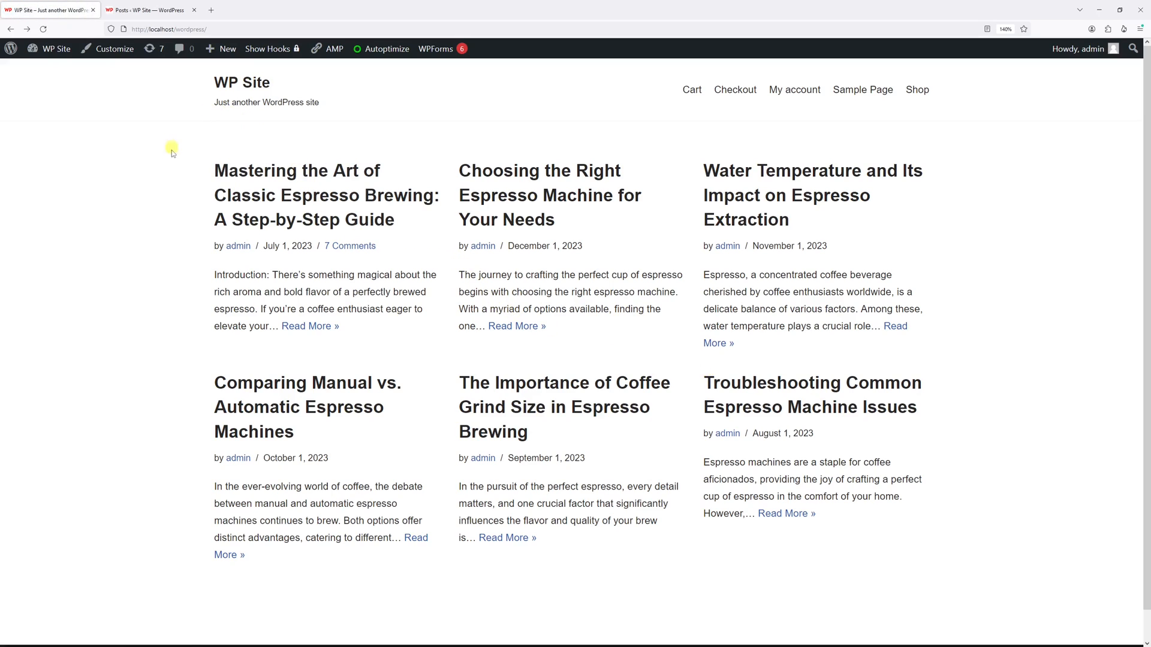
mouse_move(295, 307)
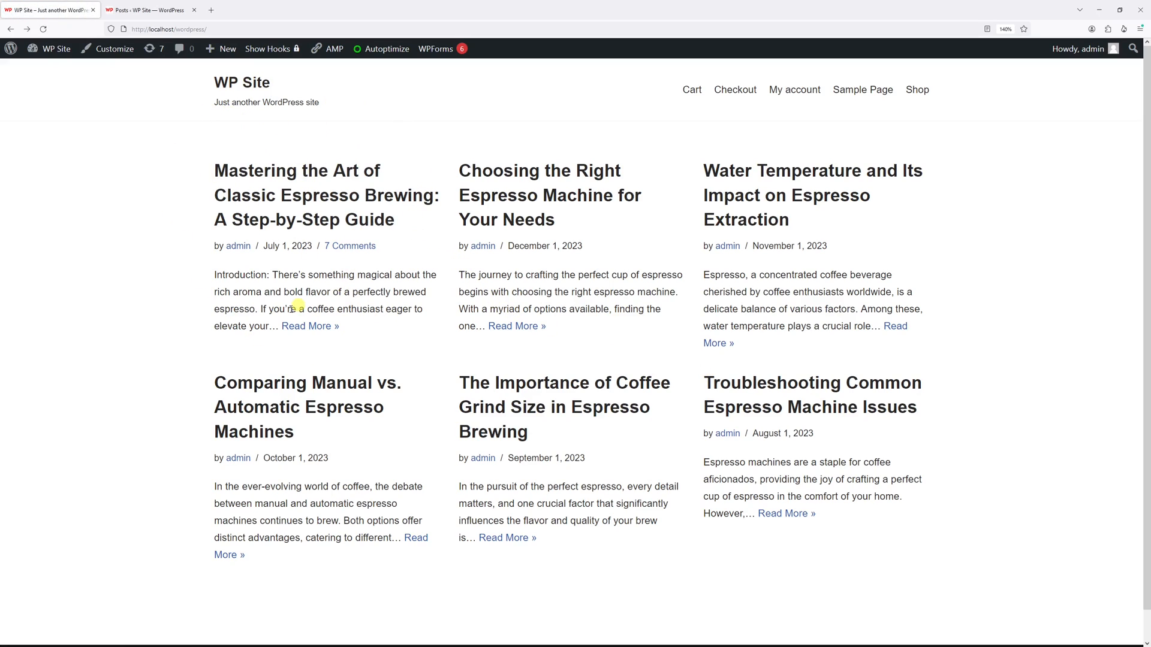
mouse_move(1065, 295)
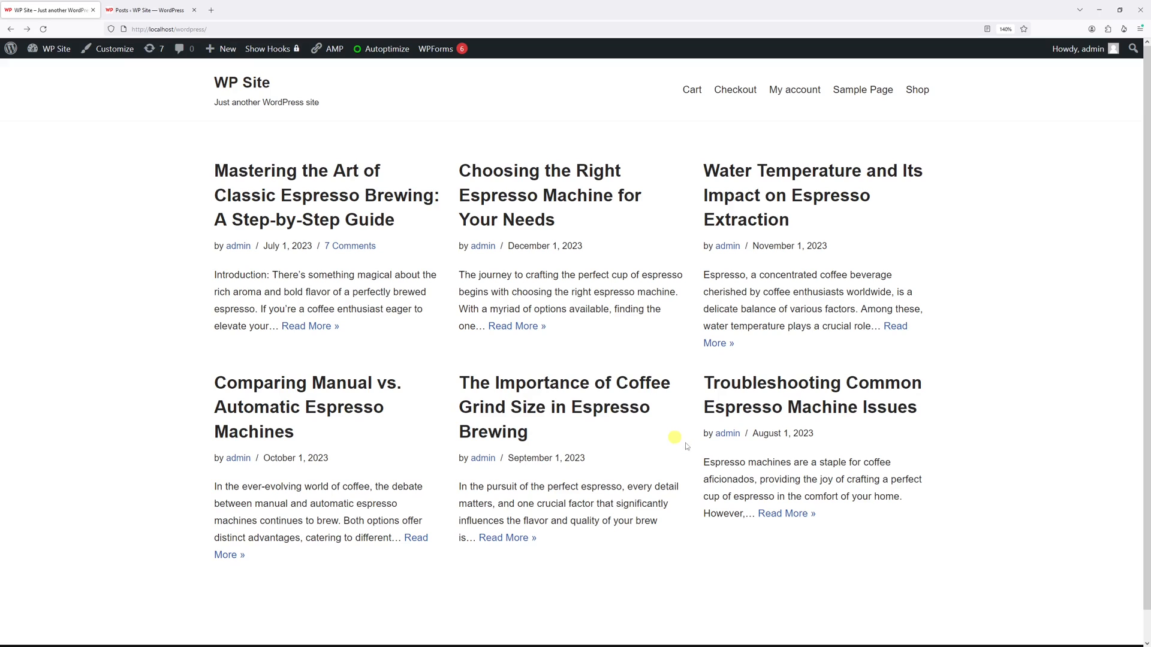
- Via Quick Edit, make 'Comparing Manual vs. Automatic Espresso Machines' sticky and update it
click(146, 9)
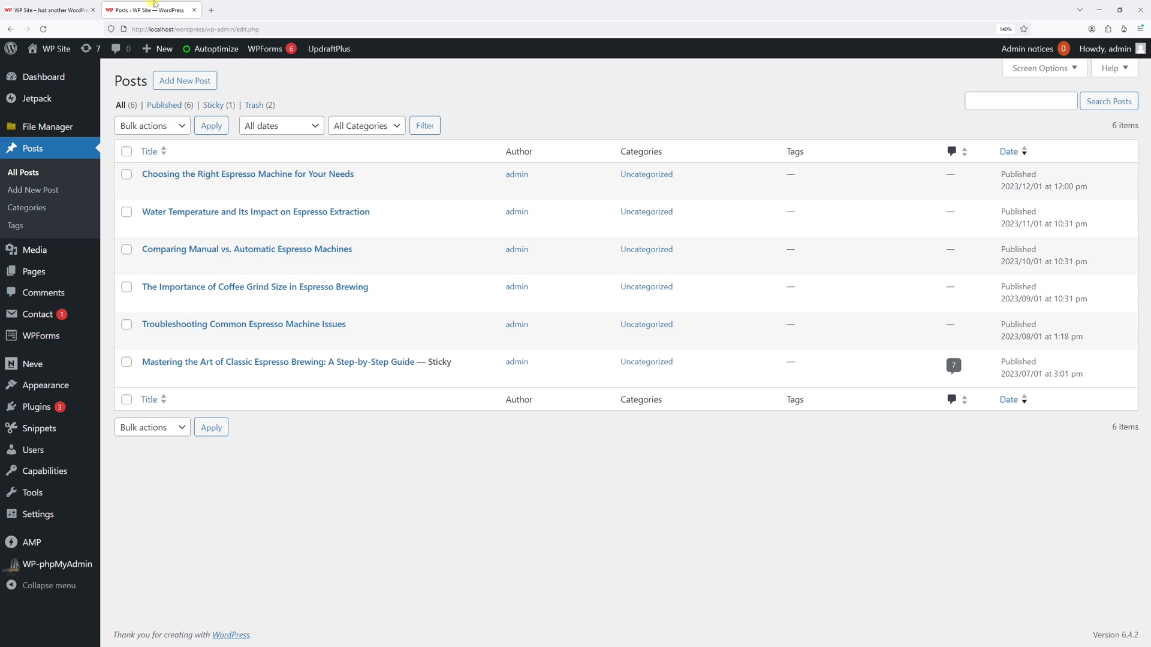
click(247, 174)
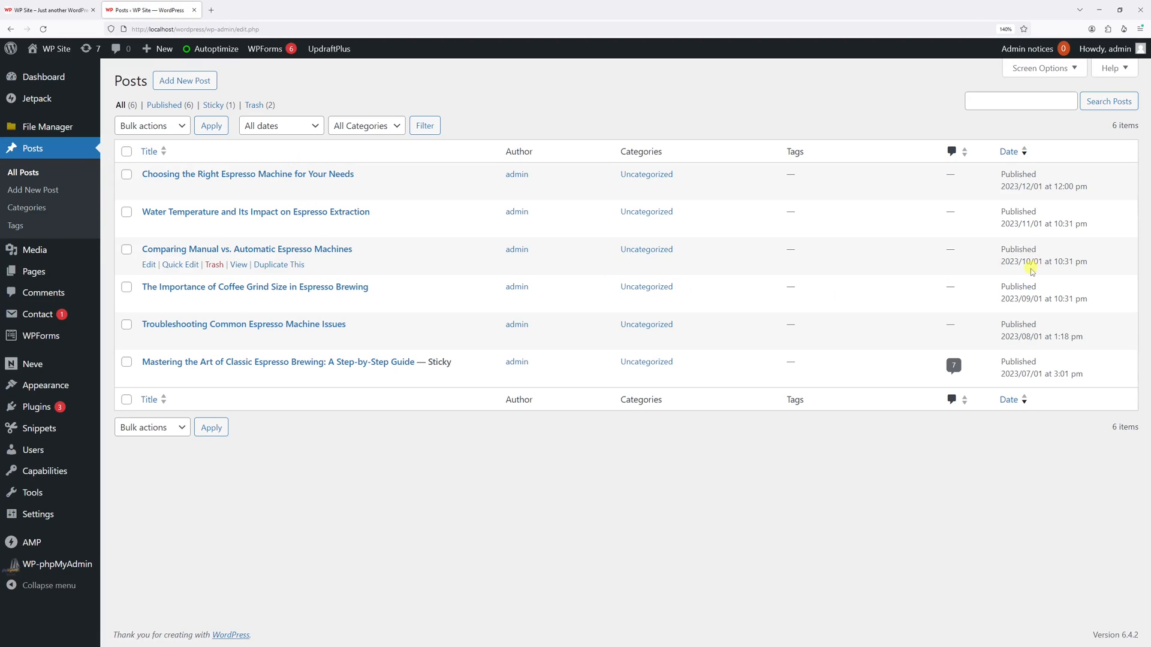
mouse_move(538, 266)
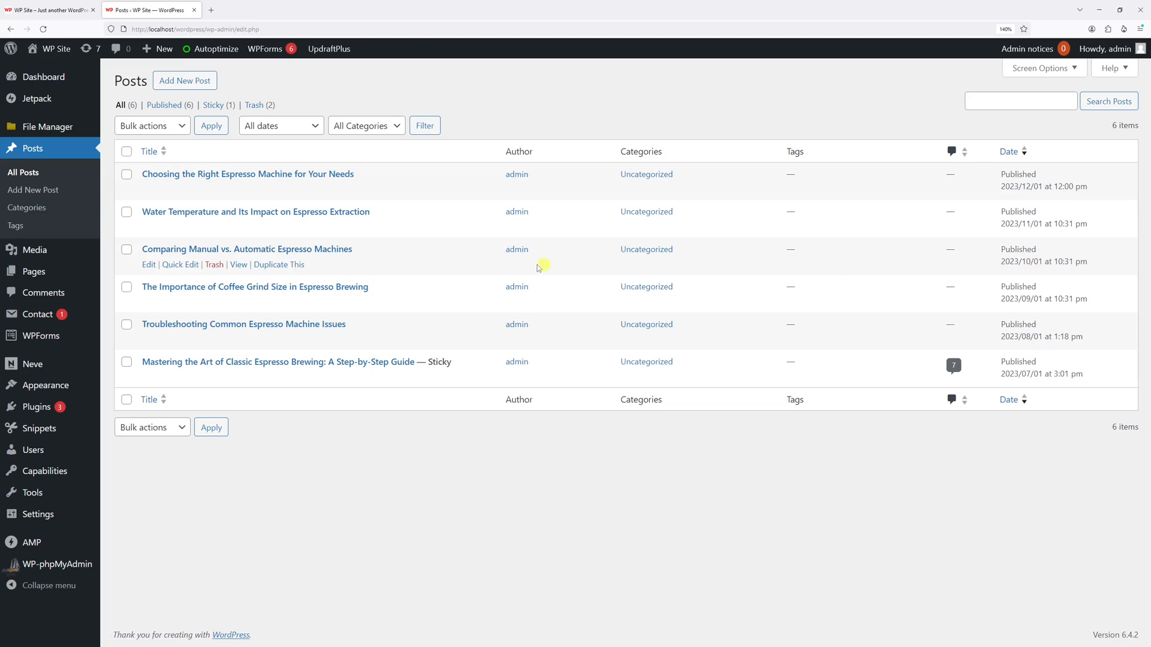
mouse_move(181, 268)
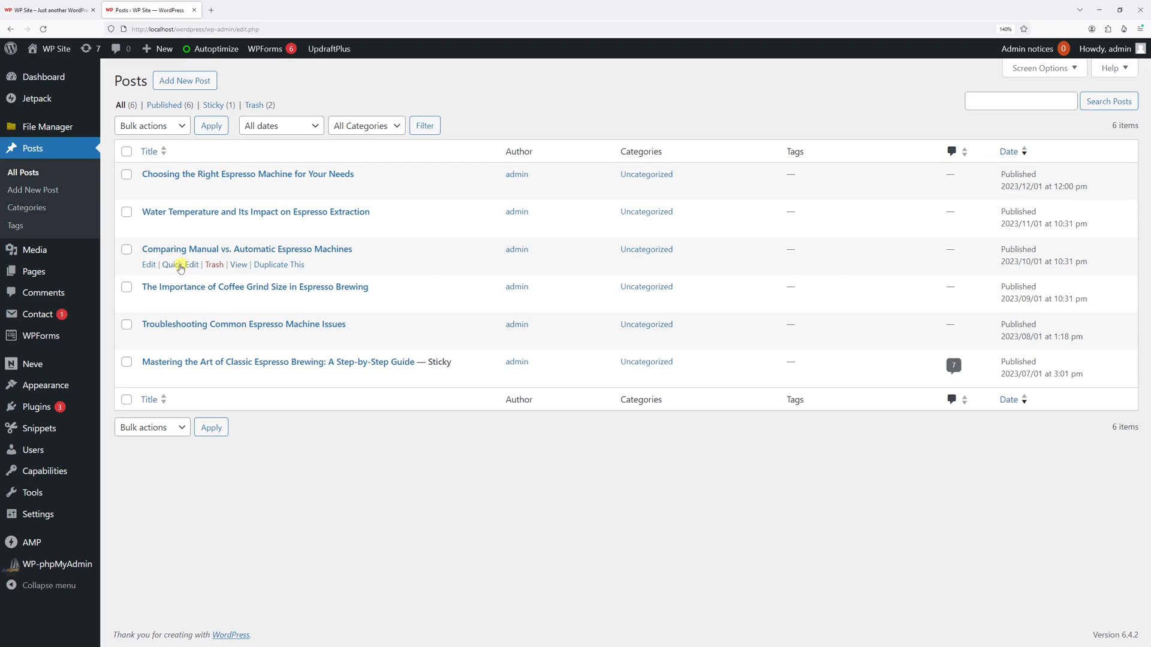
click(182, 264)
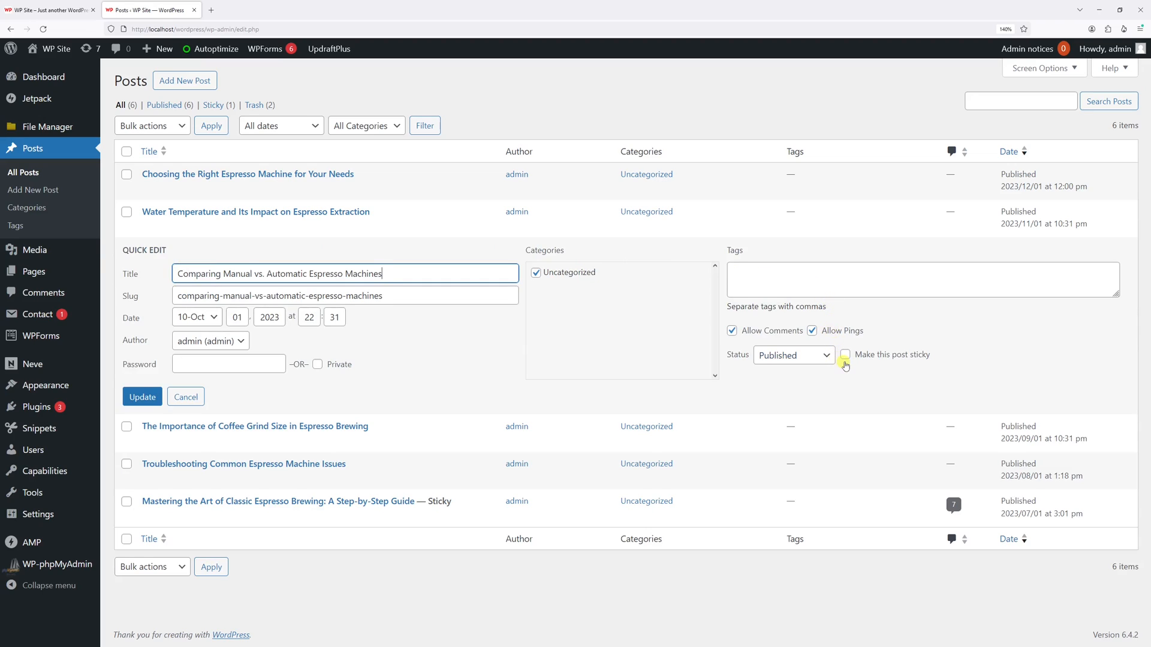
click(845, 355)
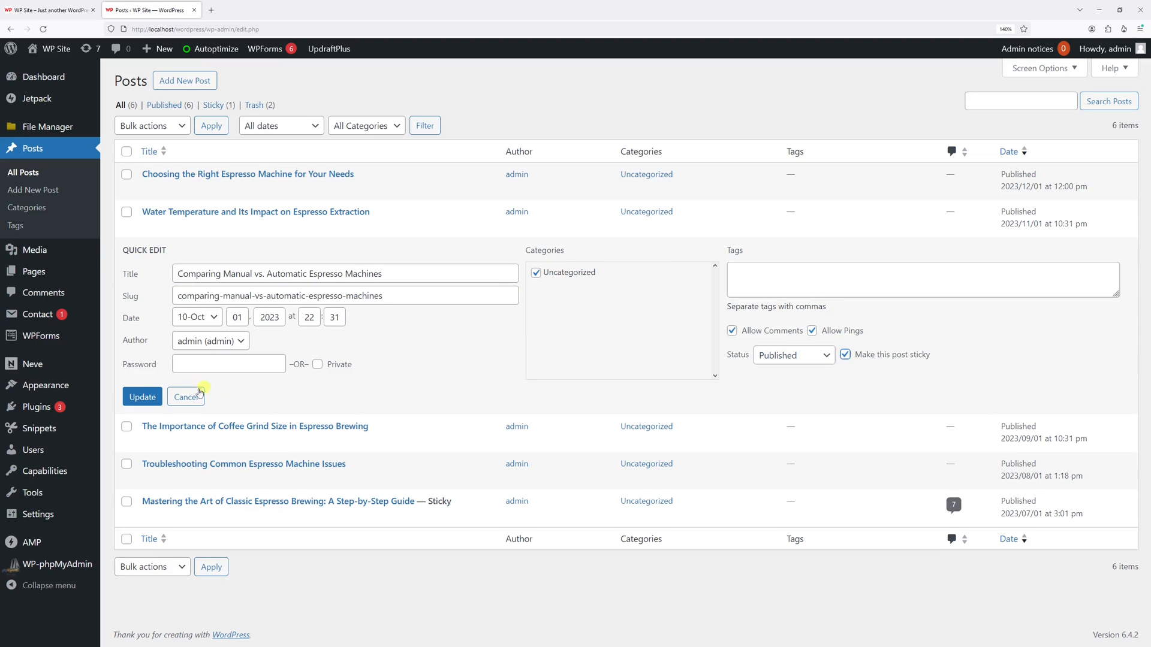
click(186, 397)
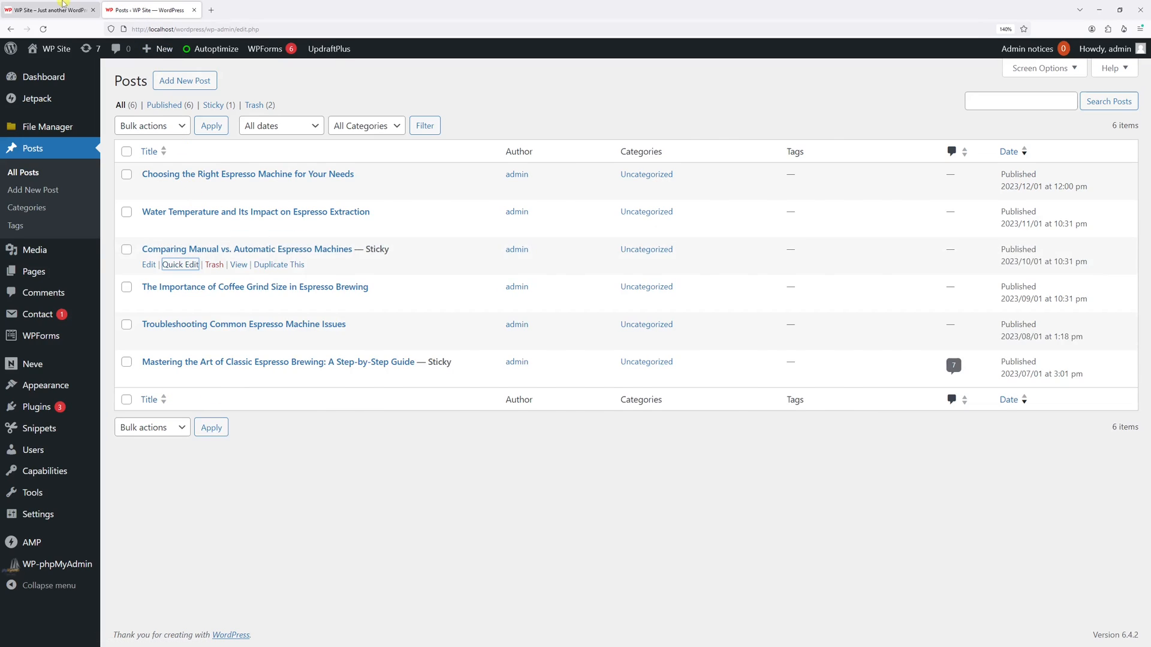
- Reload the WP Site homepage showing both sticky posts pinned first
click(55, 48)
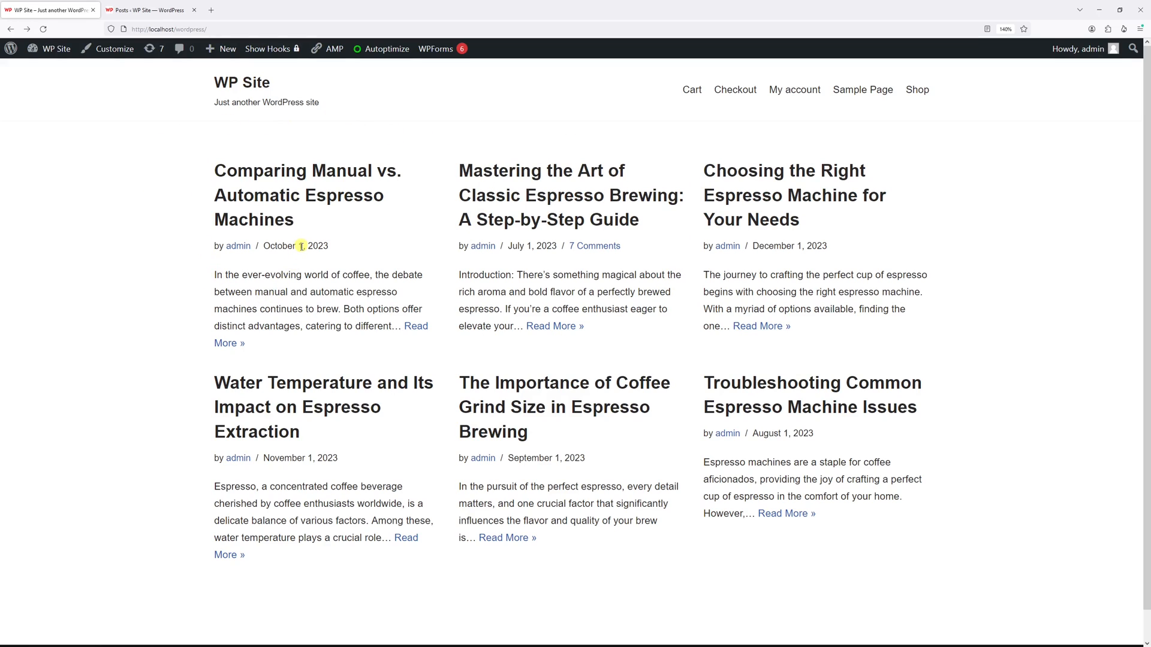
mouse_move(383, 264)
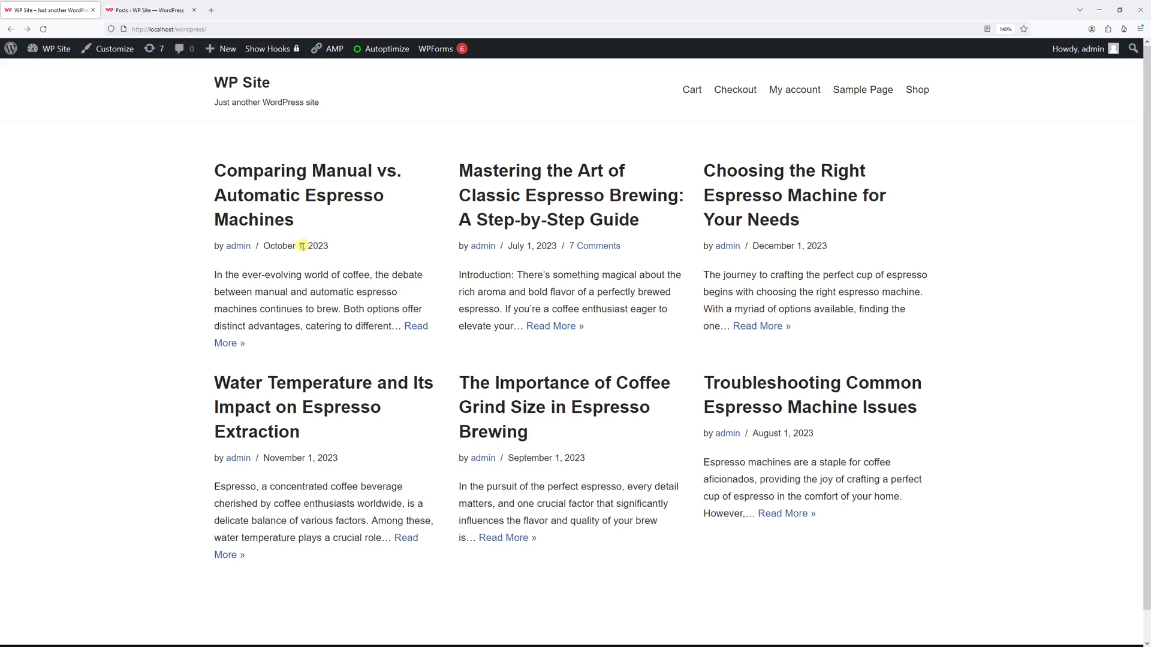
mouse_move(355, 208)
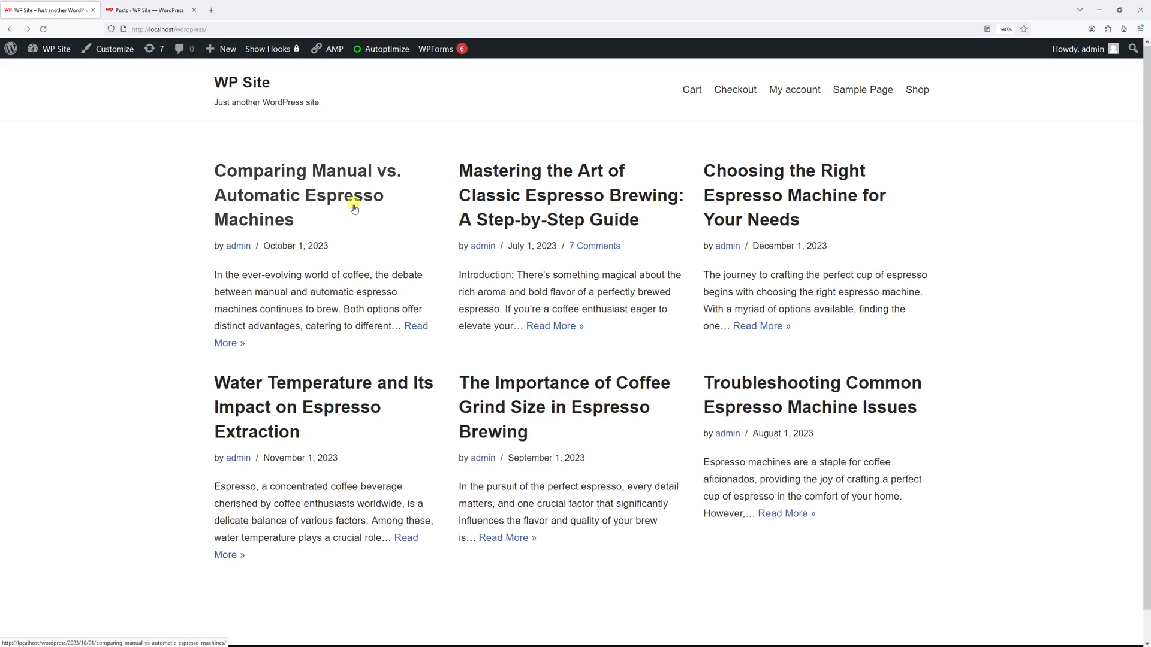